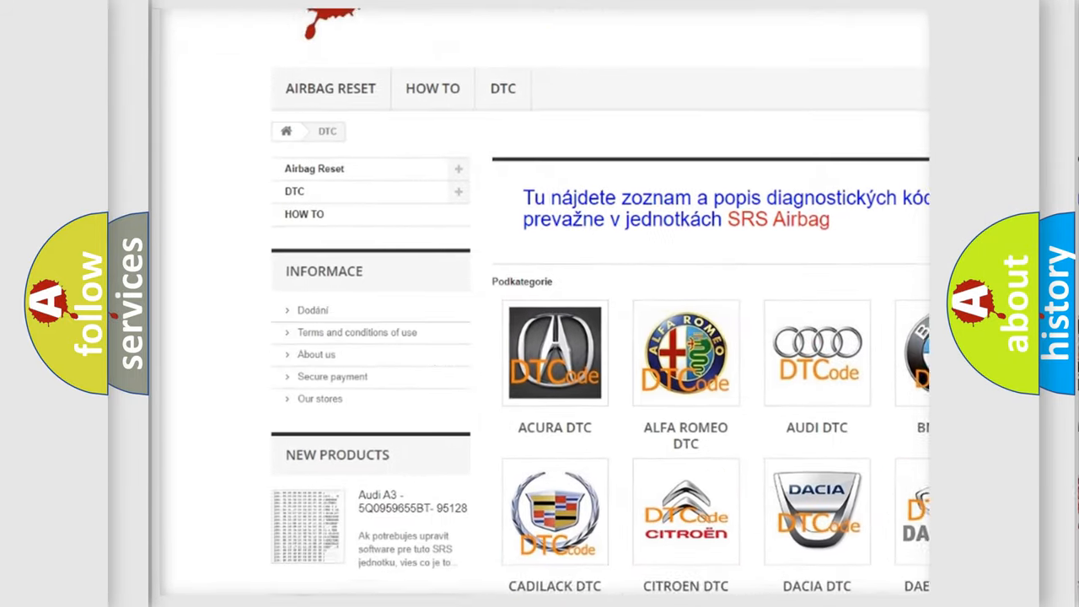
{"action": "scroll", "scroll_direction": "down", "scroll_amount": 3}
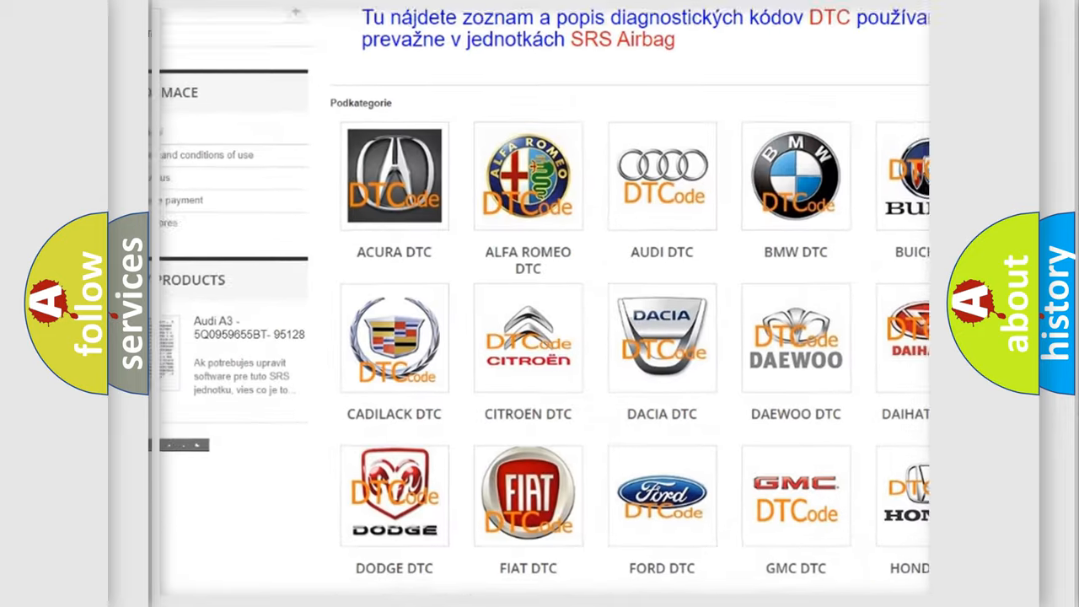
{"action": "scroll", "scroll_direction": "down", "scroll_amount": 3}
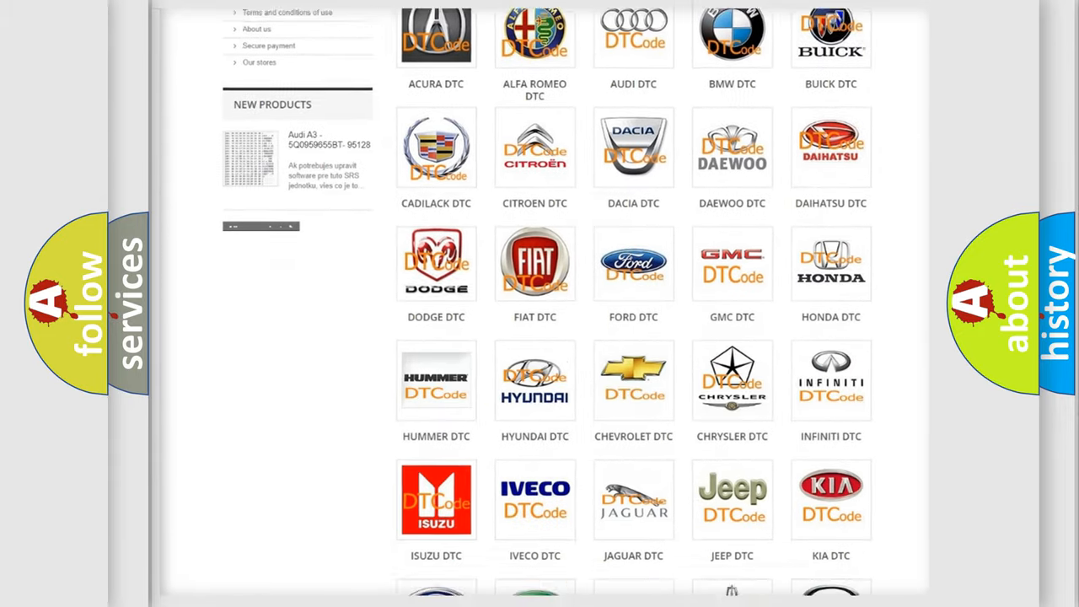
{"action": "scroll", "scroll_direction": "down", "scroll_amount": 3}
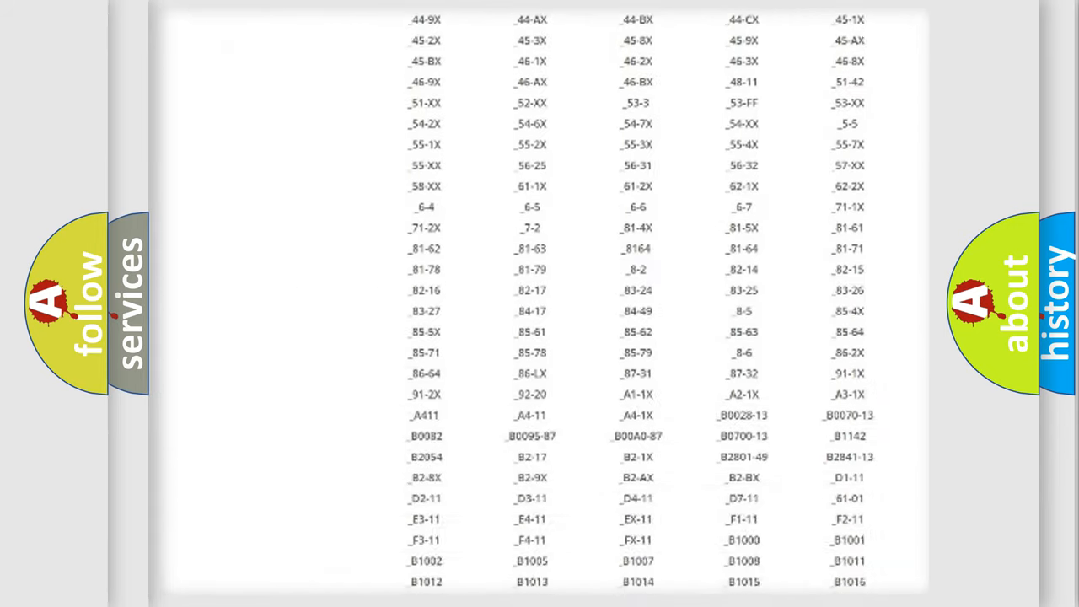
{"action": "scroll", "scroll_direction": "down", "scroll_amount": 3}
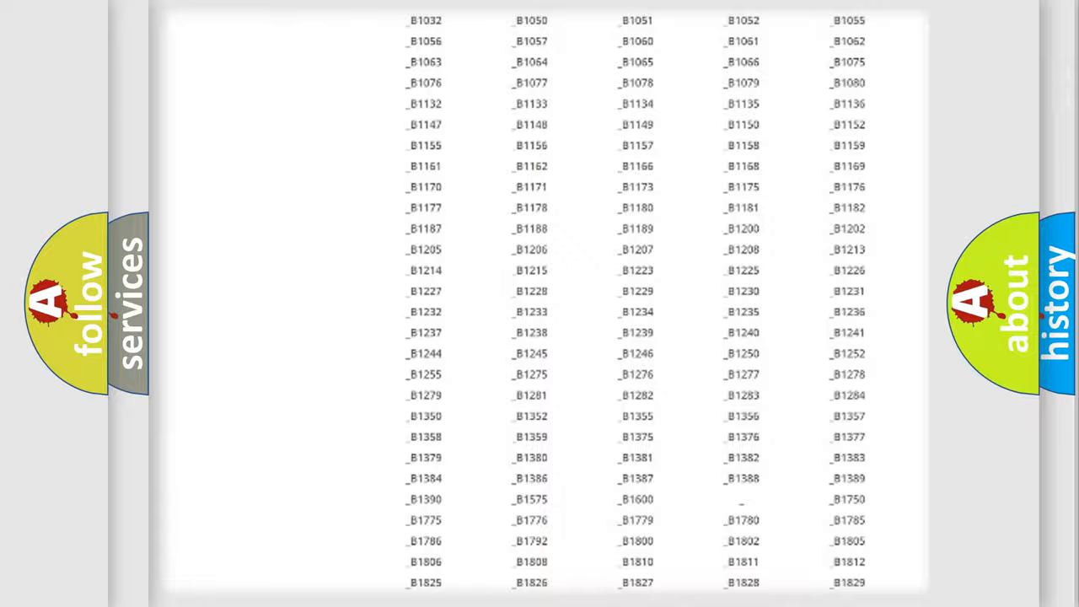